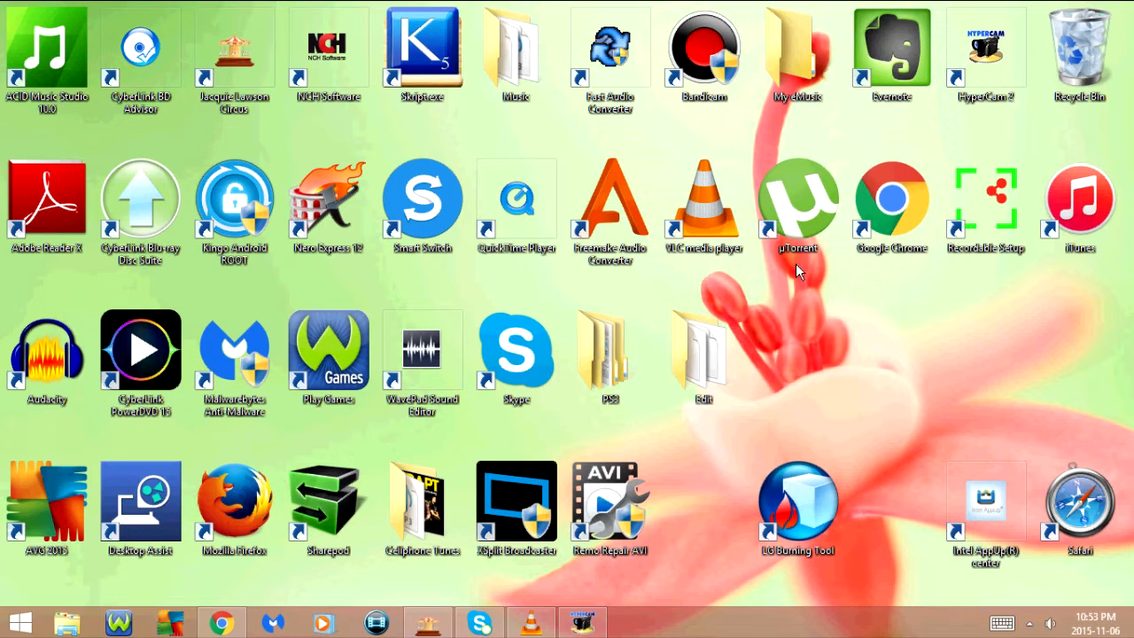
{"action": "mouse_move", "coordinate": [691, 277]}
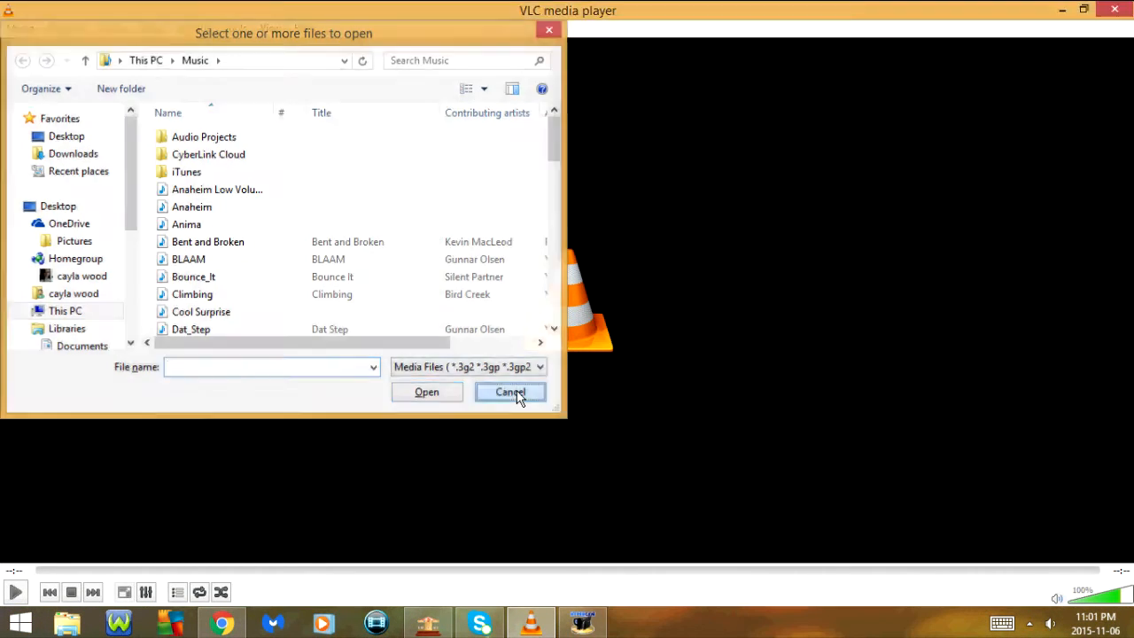
Cancel the file picker, then visit the network and capture-device tabs of Open Media and cancel it
{"action": "left_click", "coordinate": [510, 392]}
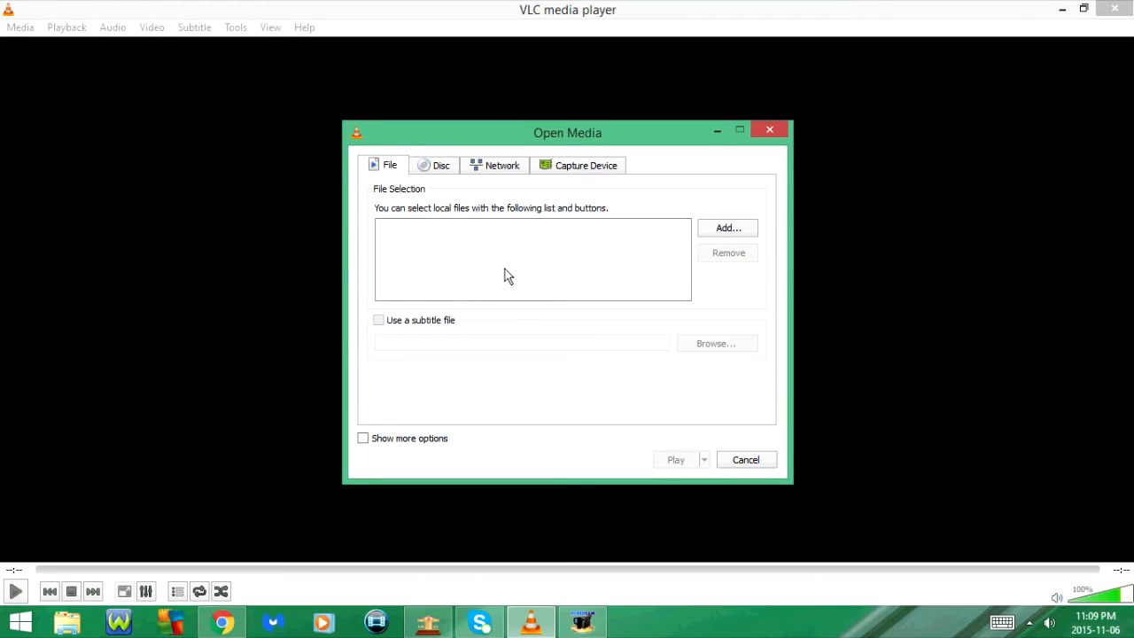
{"action": "left_click", "coordinate": [495, 165]}
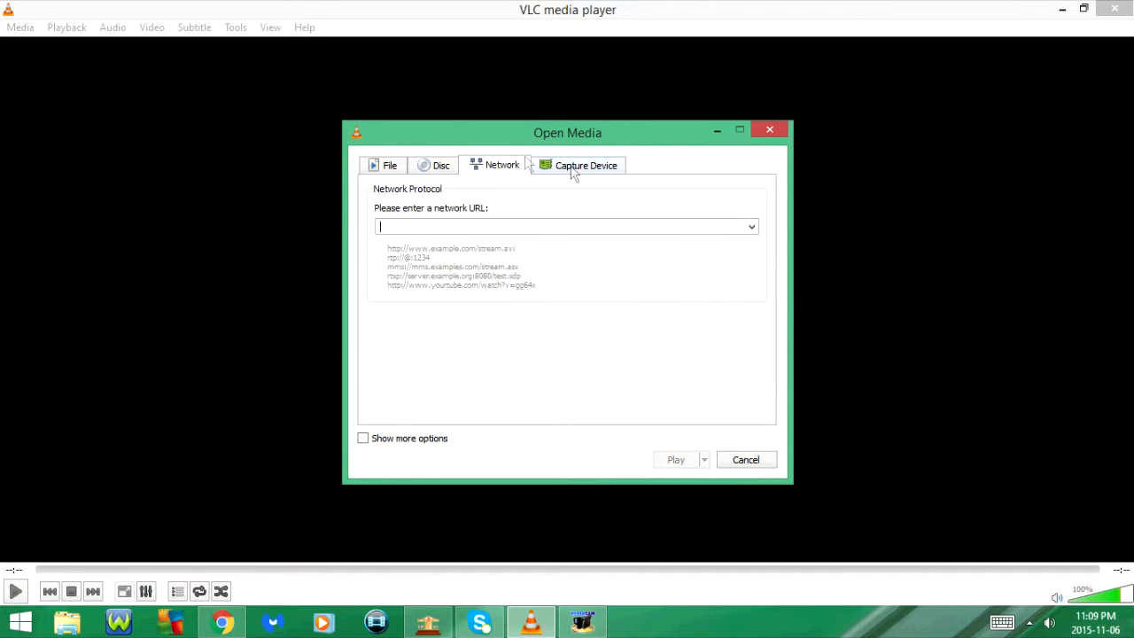
{"action": "left_click", "coordinate": [587, 165]}
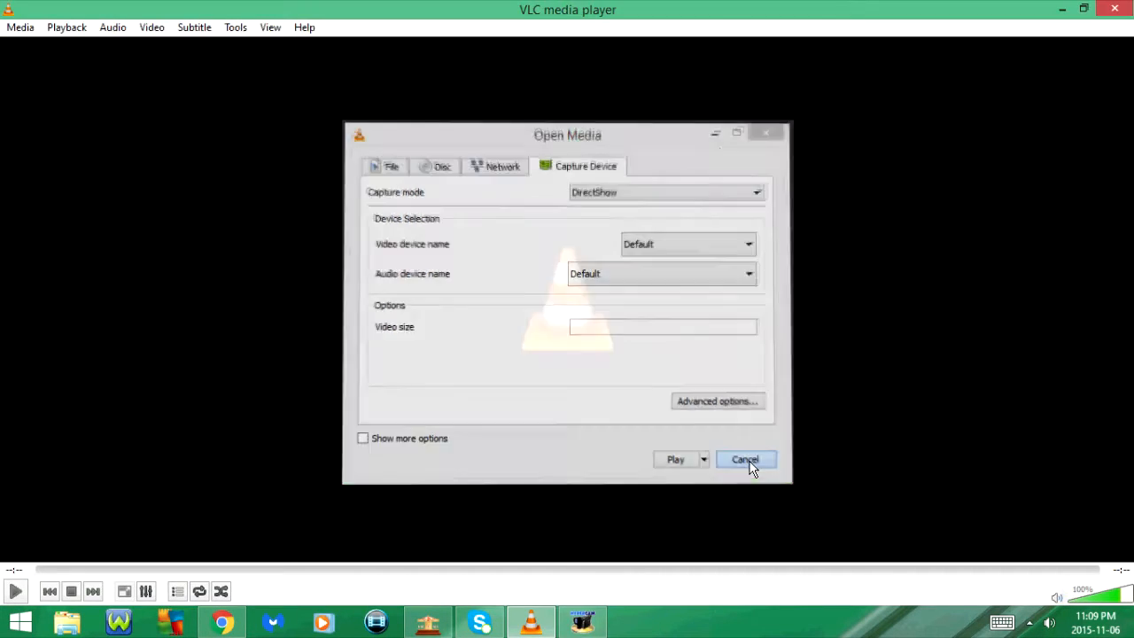
{"action": "left_click", "coordinate": [745, 459]}
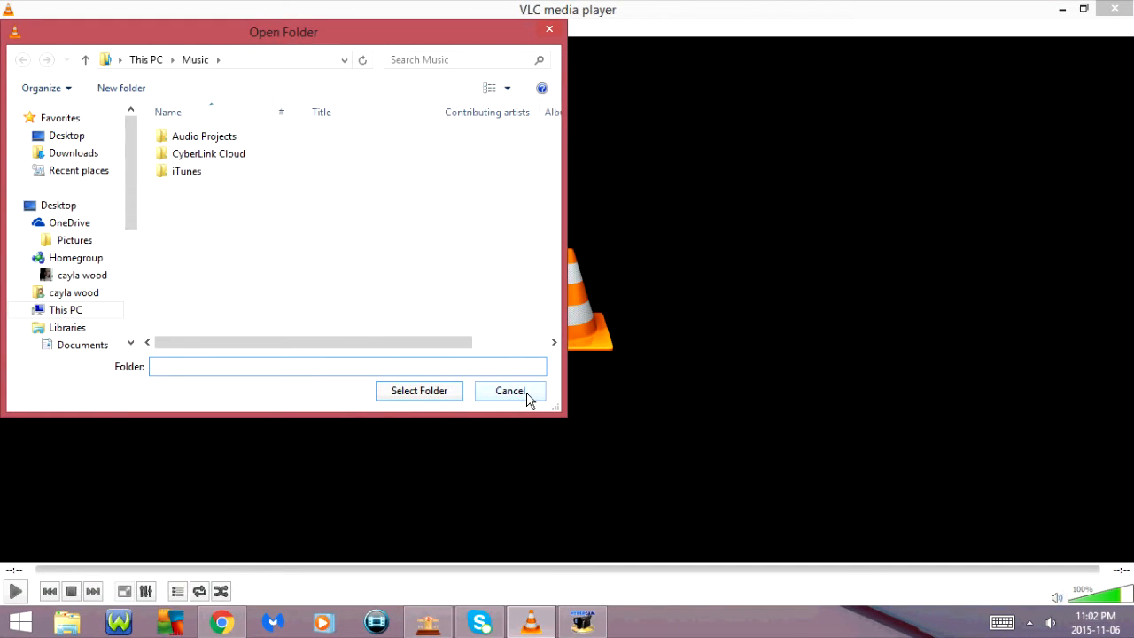
Cancel the folder picker, disc dialog and network stream dialog in turn without loading anything
{"action": "left_click", "coordinate": [510, 391]}
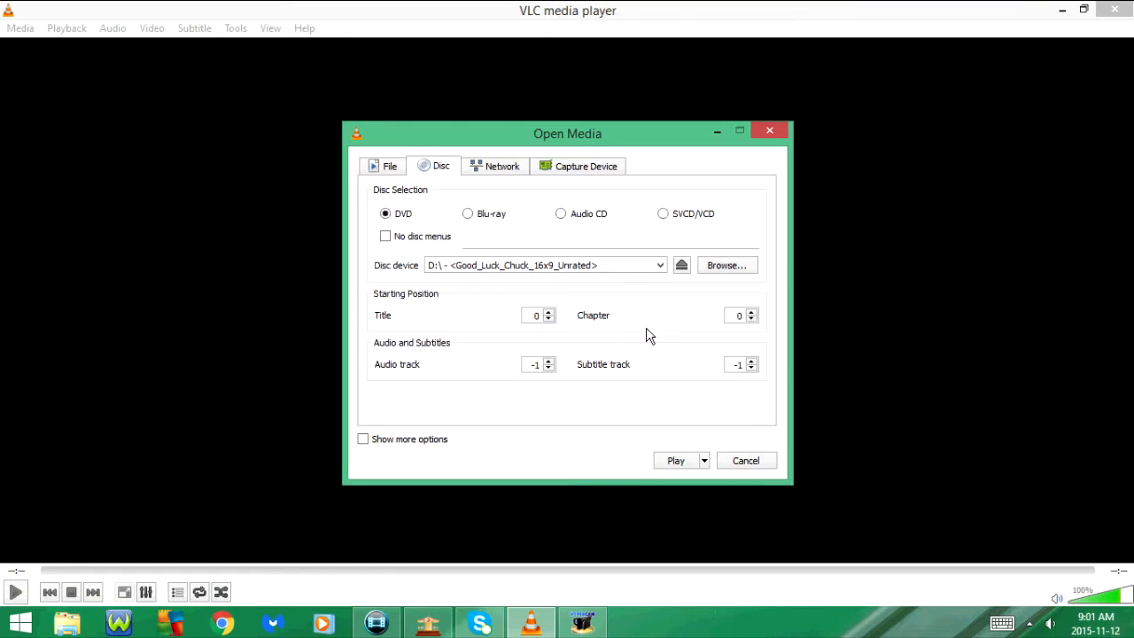
{"action": "left_click", "coordinate": [744, 461]}
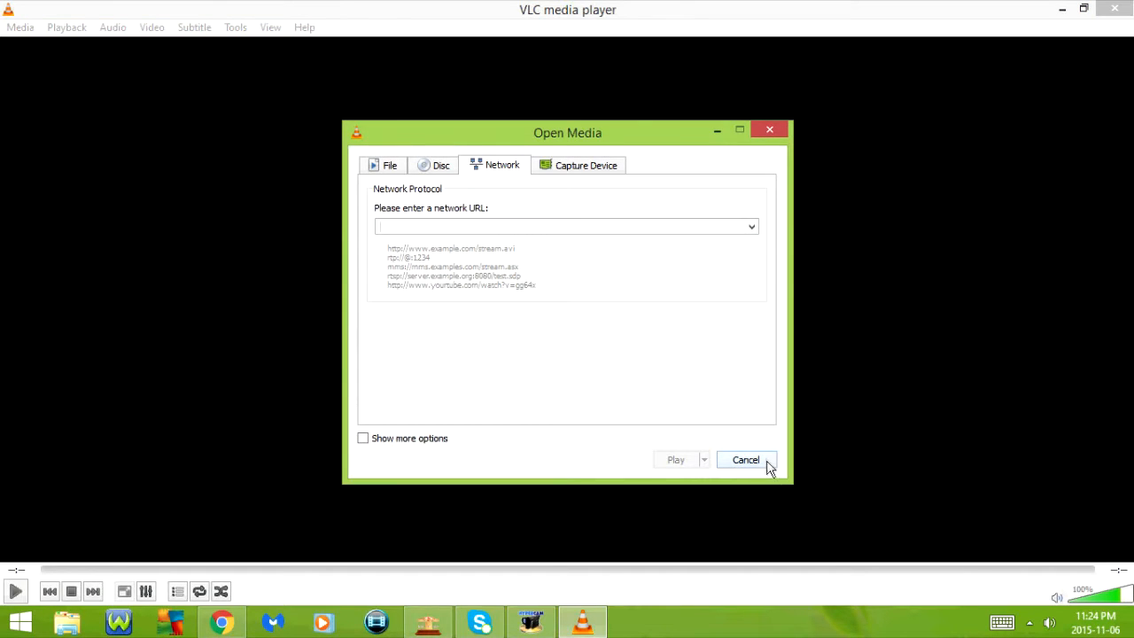
{"action": "left_click", "coordinate": [746, 461]}
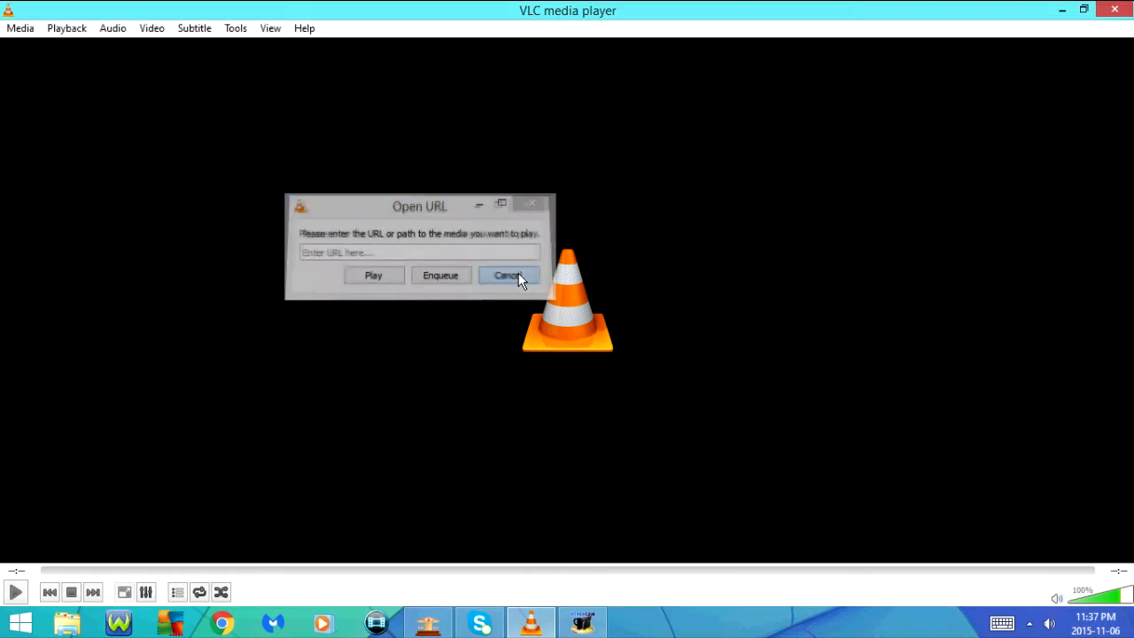
Dismiss the URL prompt and the Save Playlist dialog, leaving BLAAM playing for Convert/Save
{"action": "left_click", "coordinate": [506, 276]}
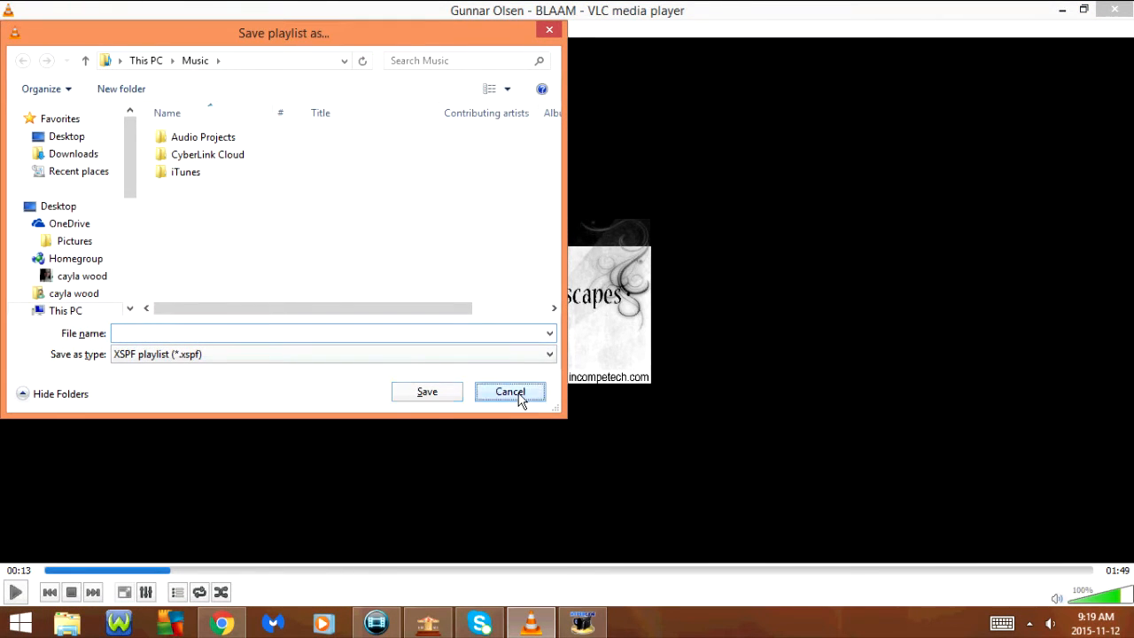
{"action": "left_click", "coordinate": [510, 391]}
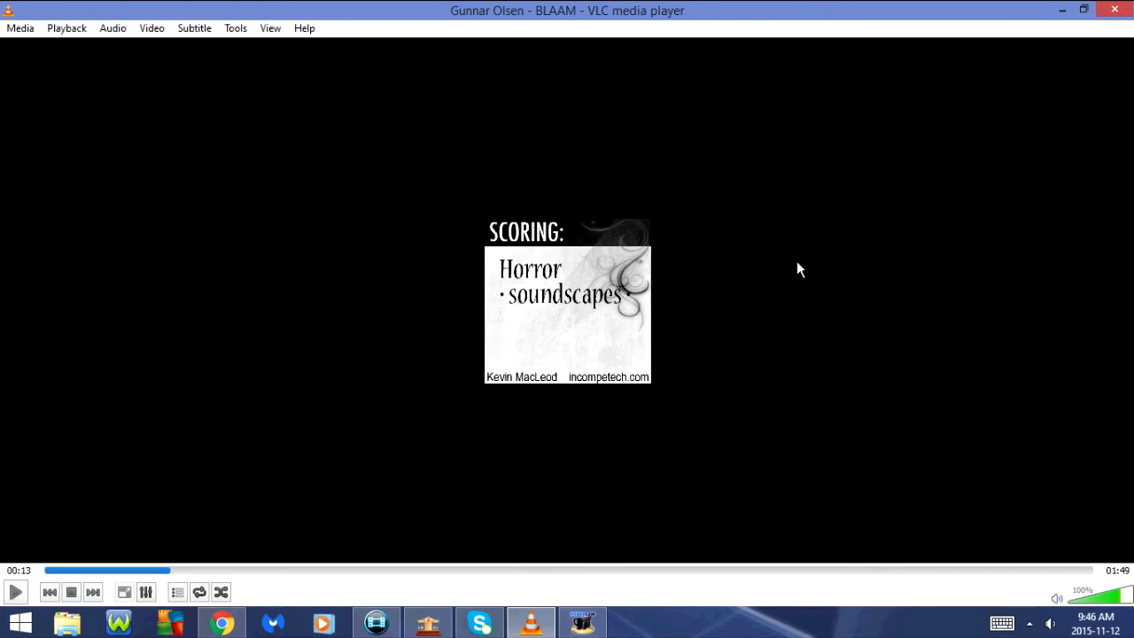
{"action": "left_click", "coordinate": [19, 28]}
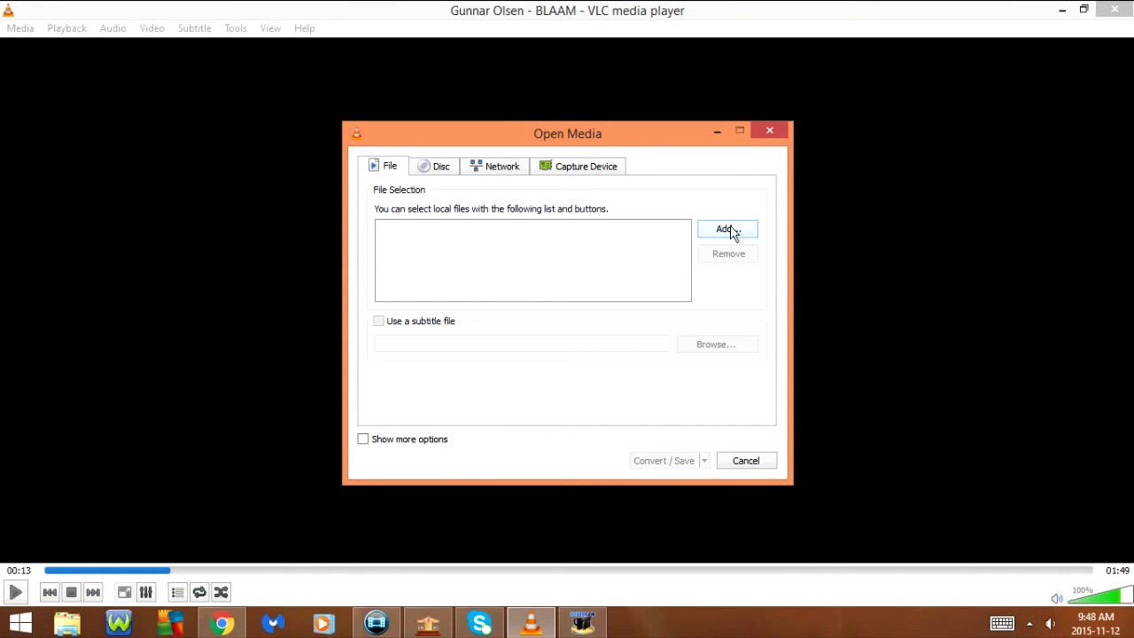
{"action": "mouse_move", "coordinate": [726, 231]}
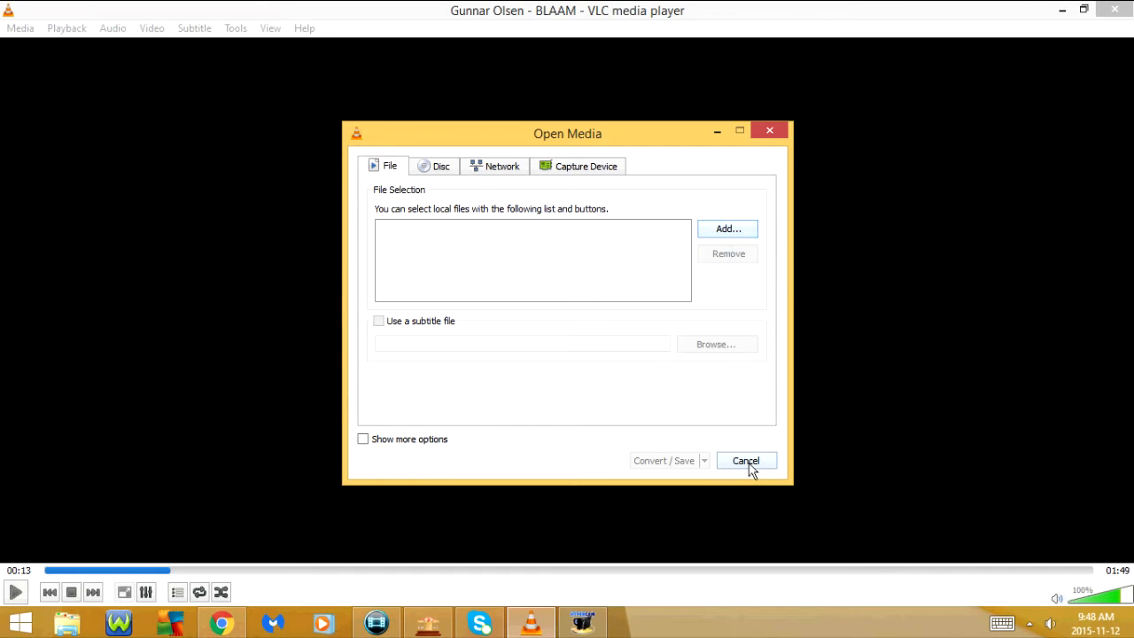
Cancel the convert dialog, jump playback to 1:13 and resume playing BLAAM
{"action": "left_click", "coordinate": [744, 461]}
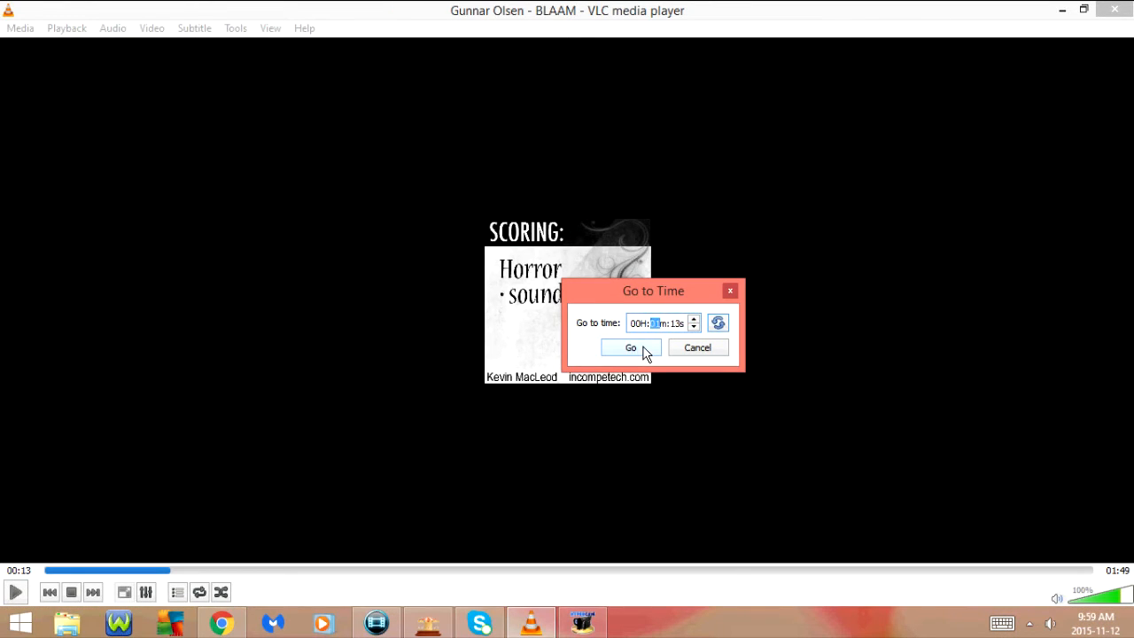
{"action": "left_click", "coordinate": [631, 348]}
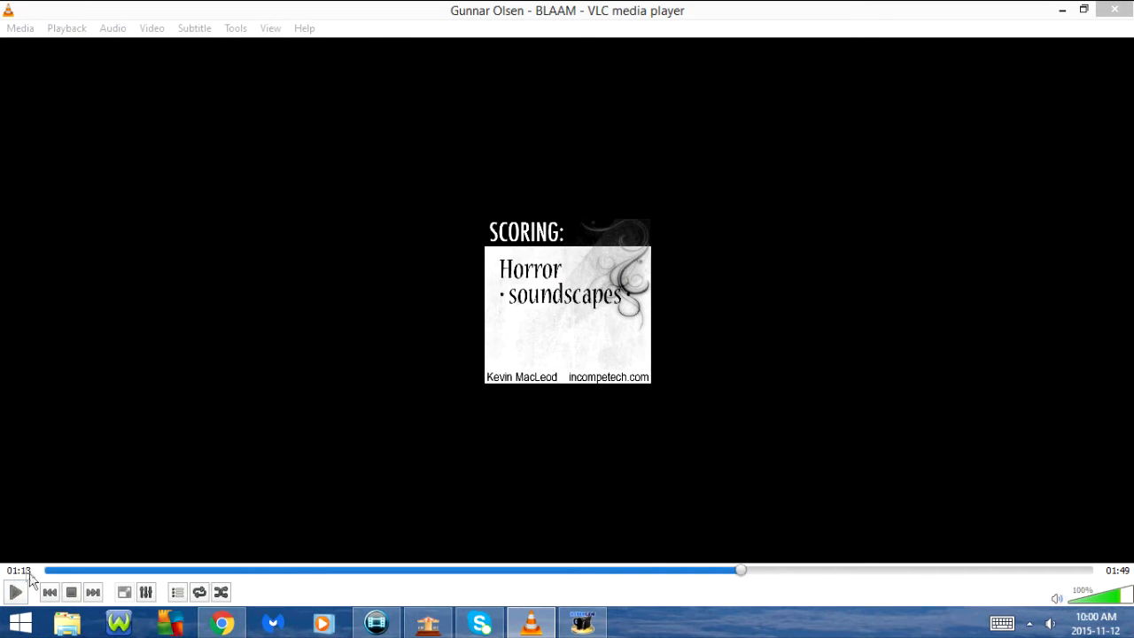
{"action": "left_click", "coordinate": [14, 592]}
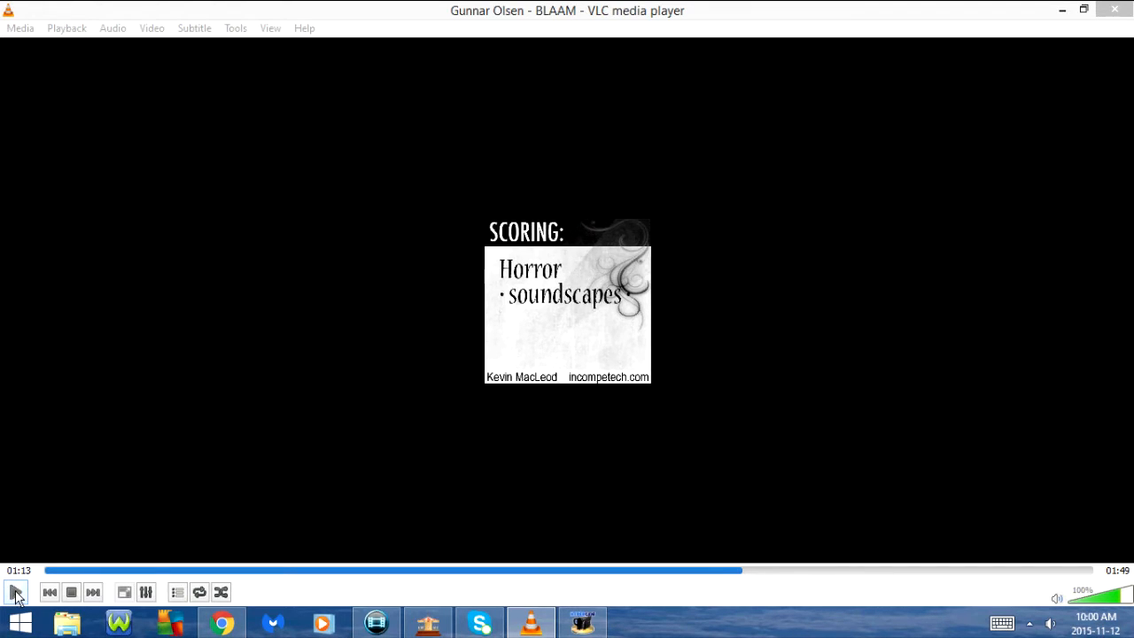
In Adjustments and Effects, view the spatializer, video crop and video colour settings
{"action": "left_click", "coordinate": [16, 592]}
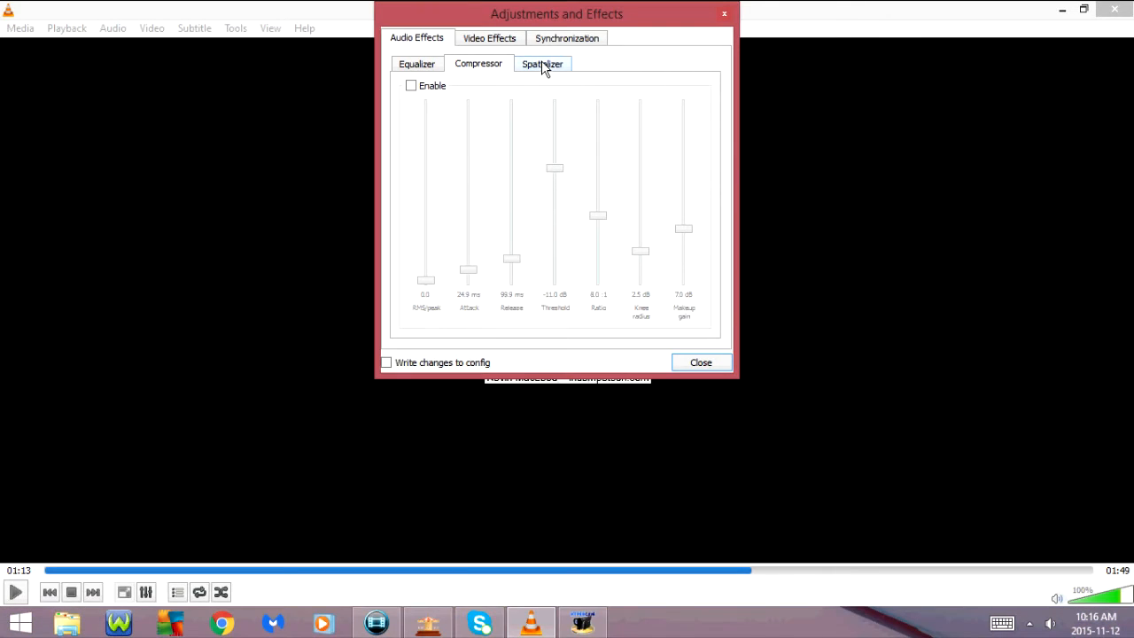
{"action": "left_click", "coordinate": [489, 37]}
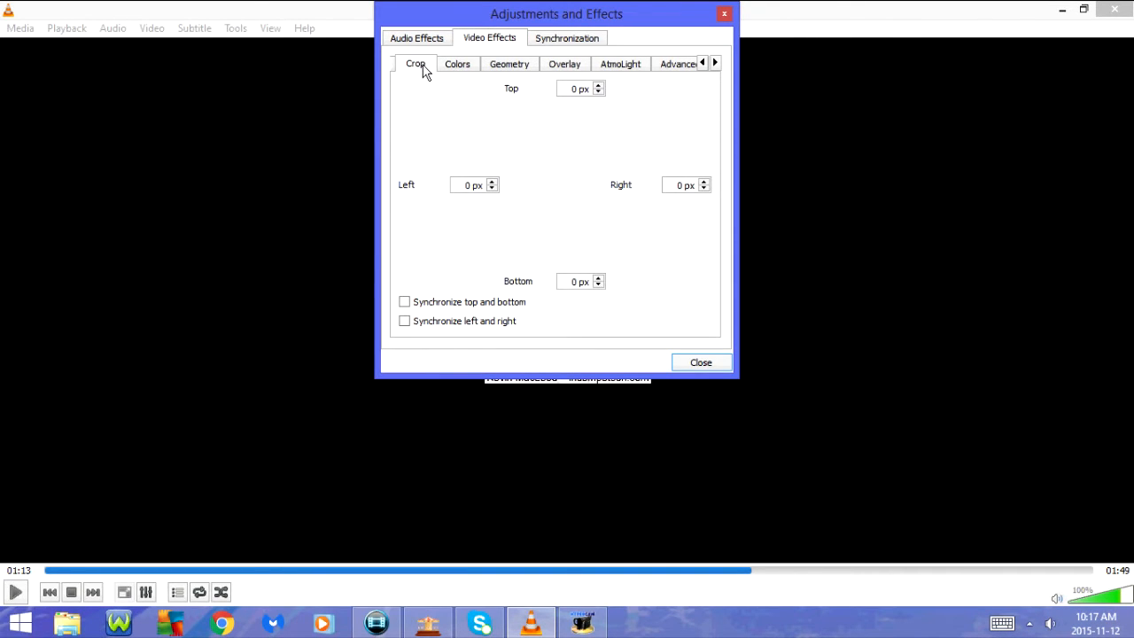
{"action": "left_click", "coordinate": [457, 64]}
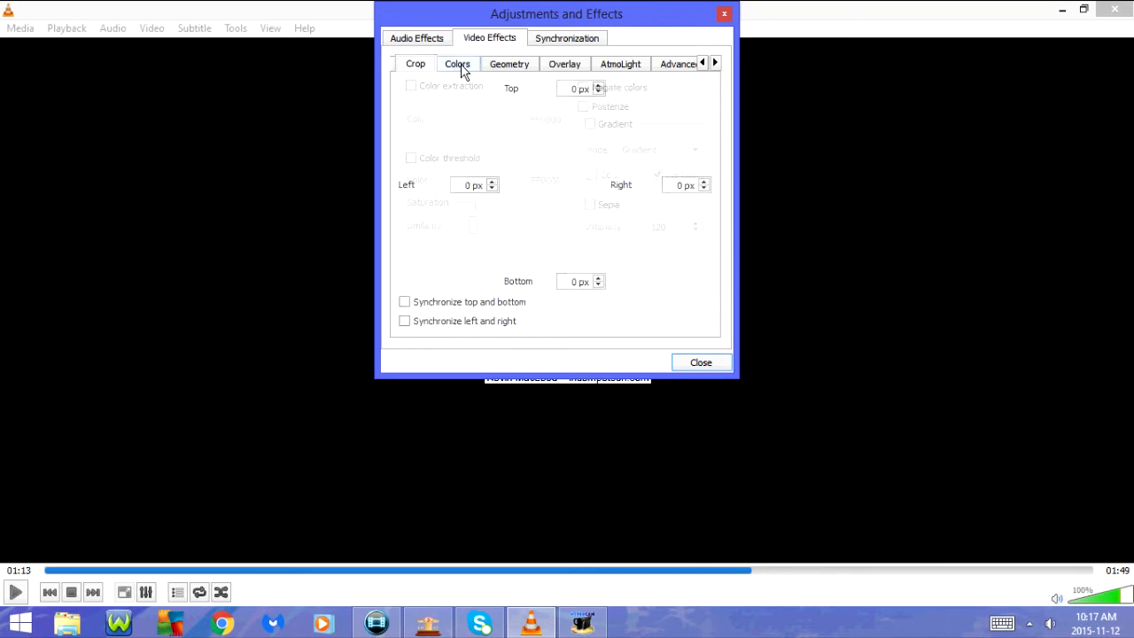
{"action": "left_click", "coordinate": [508, 63]}
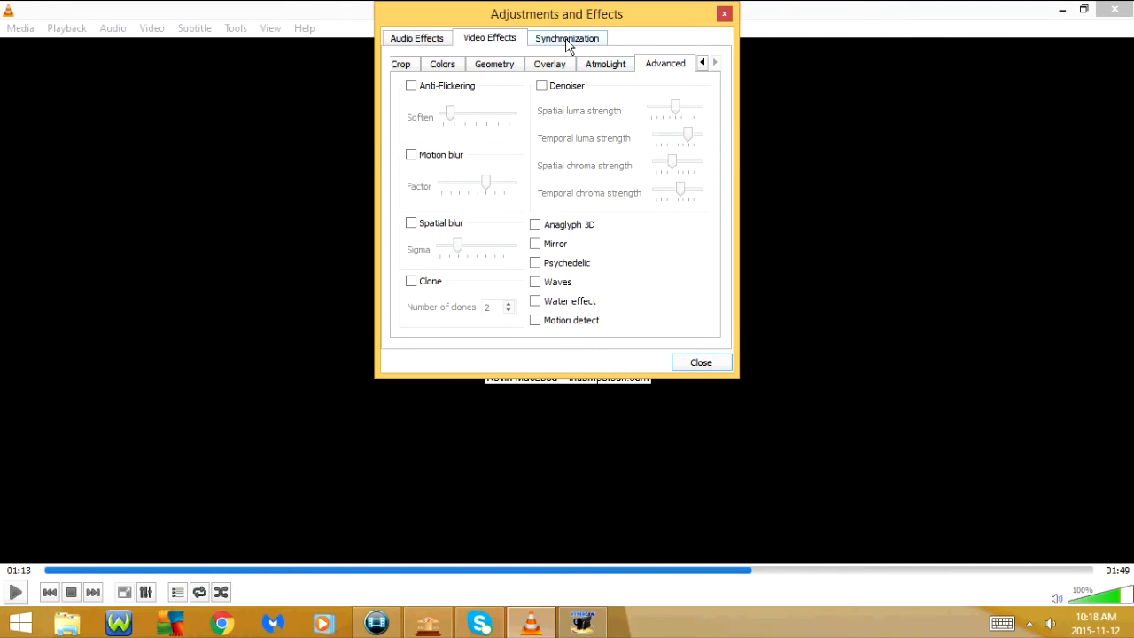
Switch to the Synchronization settings and close the effects panel
{"action": "left_click", "coordinate": [567, 39]}
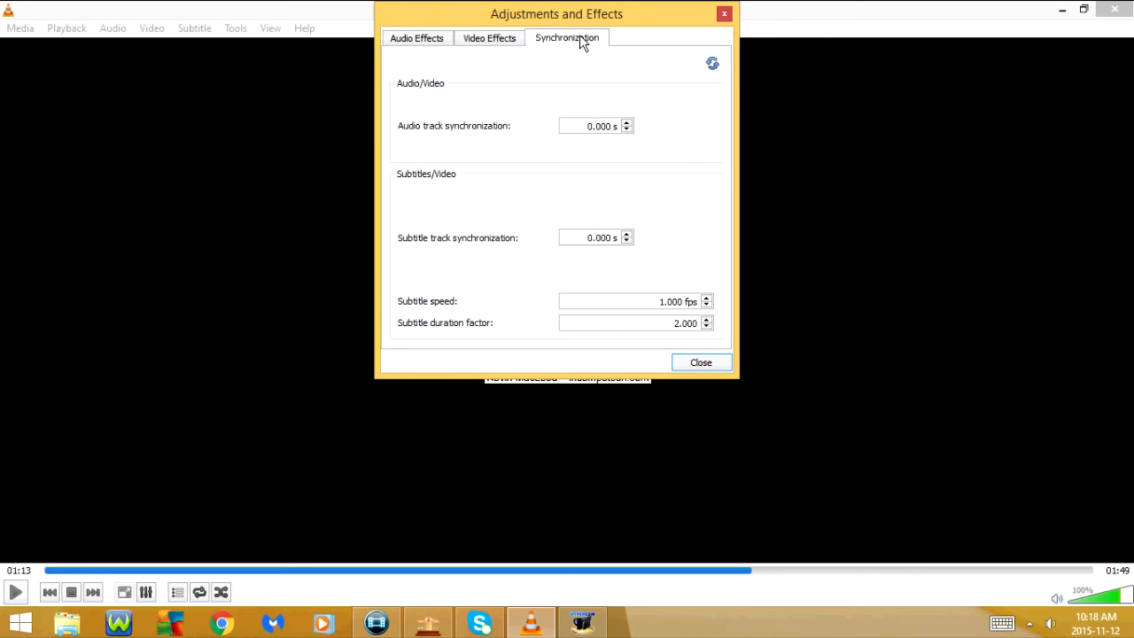
{"action": "left_click", "coordinate": [700, 361]}
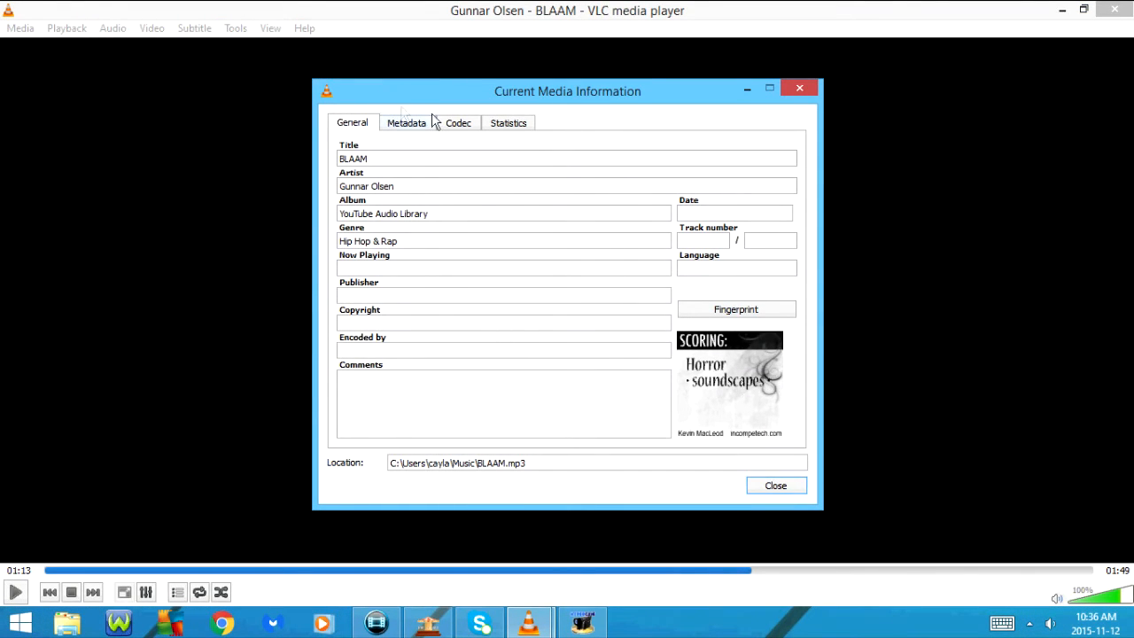
Review the BLAAM track's metadata and codec details, then close Media Information
{"action": "left_click", "coordinate": [407, 122]}
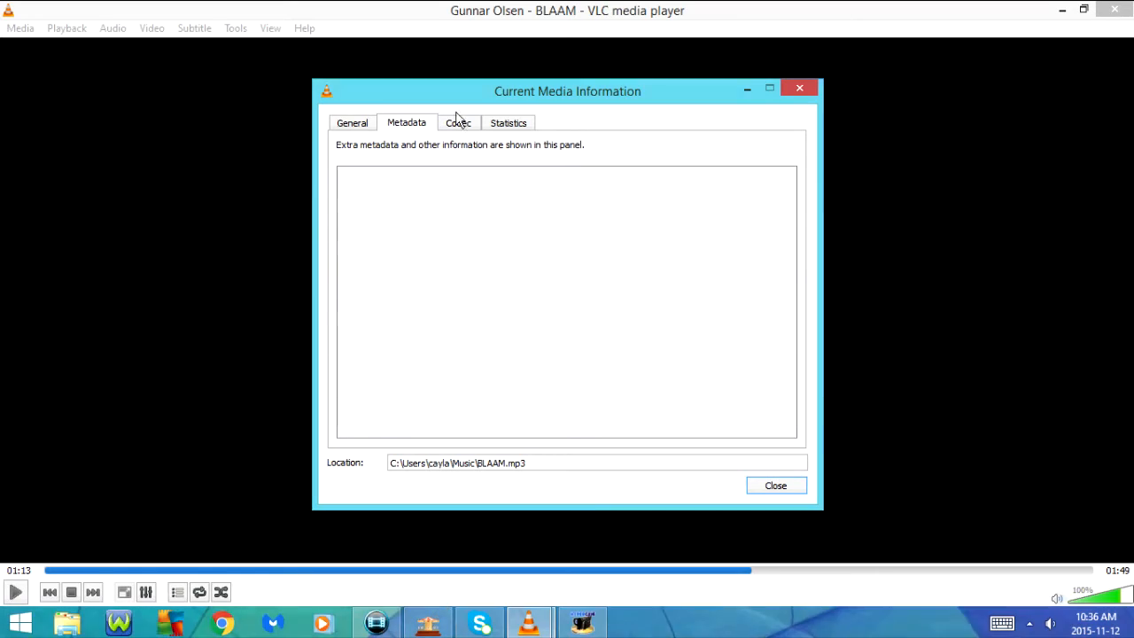
{"action": "left_click", "coordinate": [457, 122]}
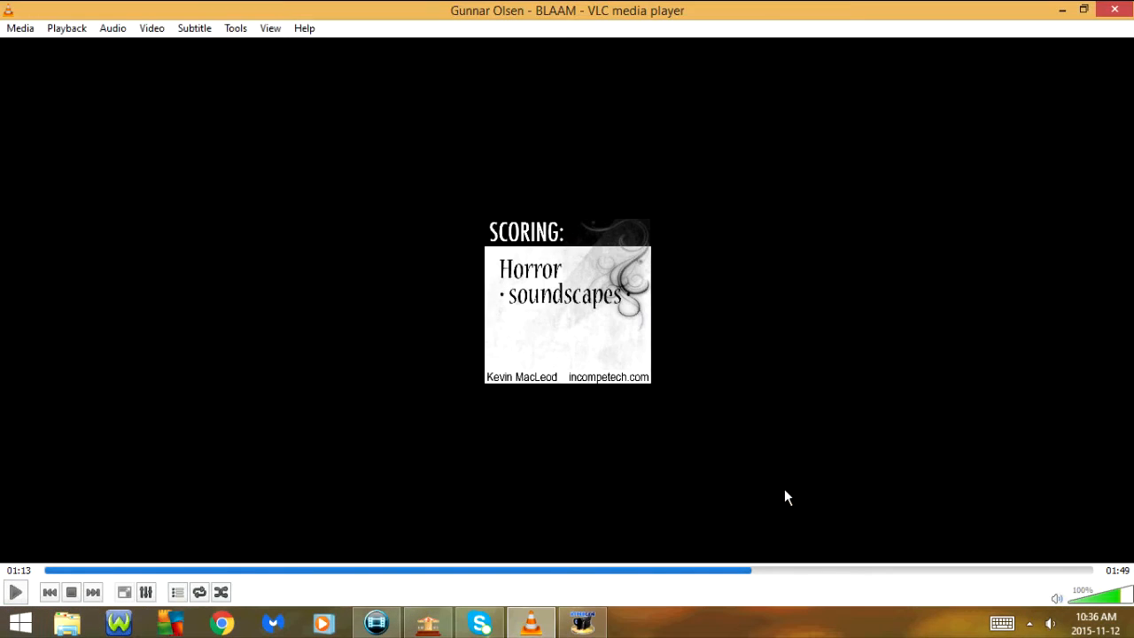
{"action": "mouse_move", "coordinate": [801, 269]}
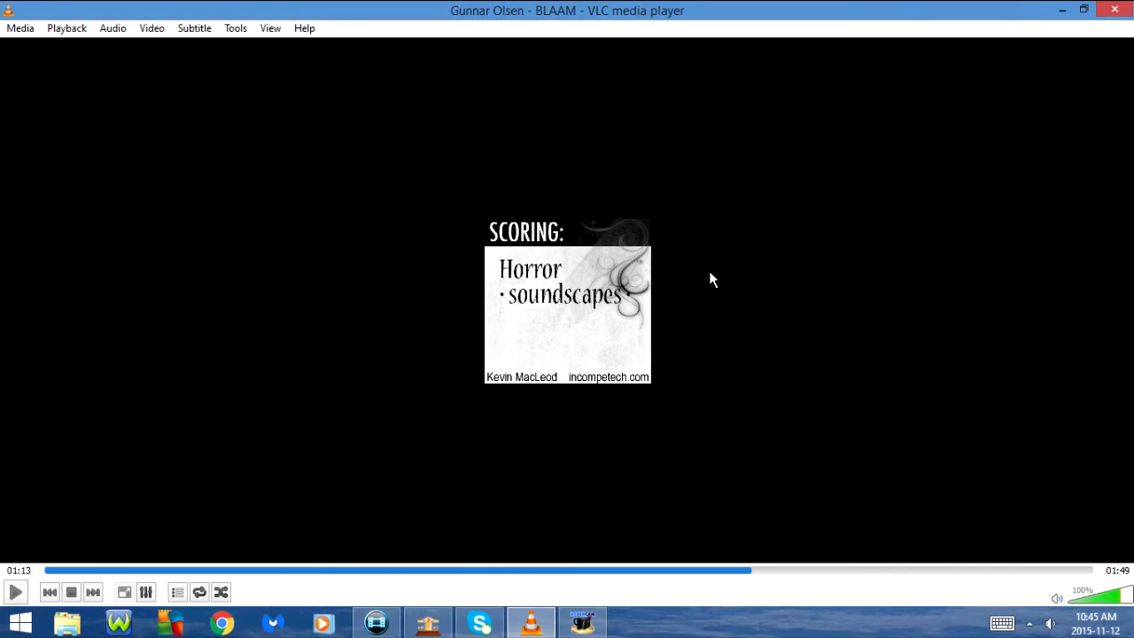
{"action": "left_click", "coordinate": [233, 29]}
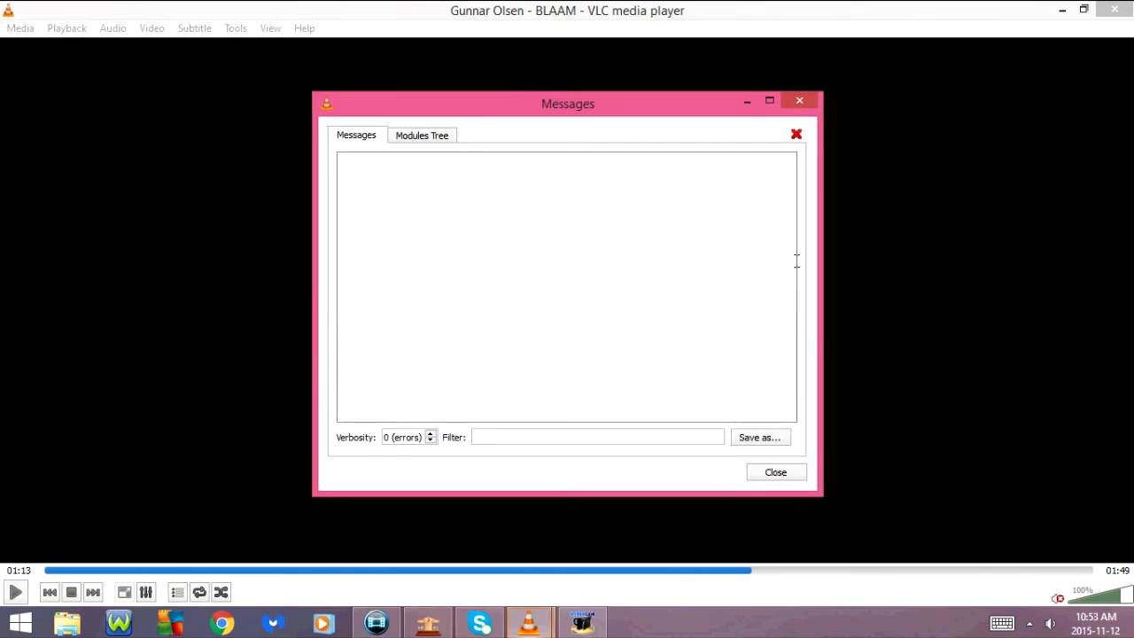
Close the message log and return to the plain playback window
{"action": "left_click", "coordinate": [776, 472]}
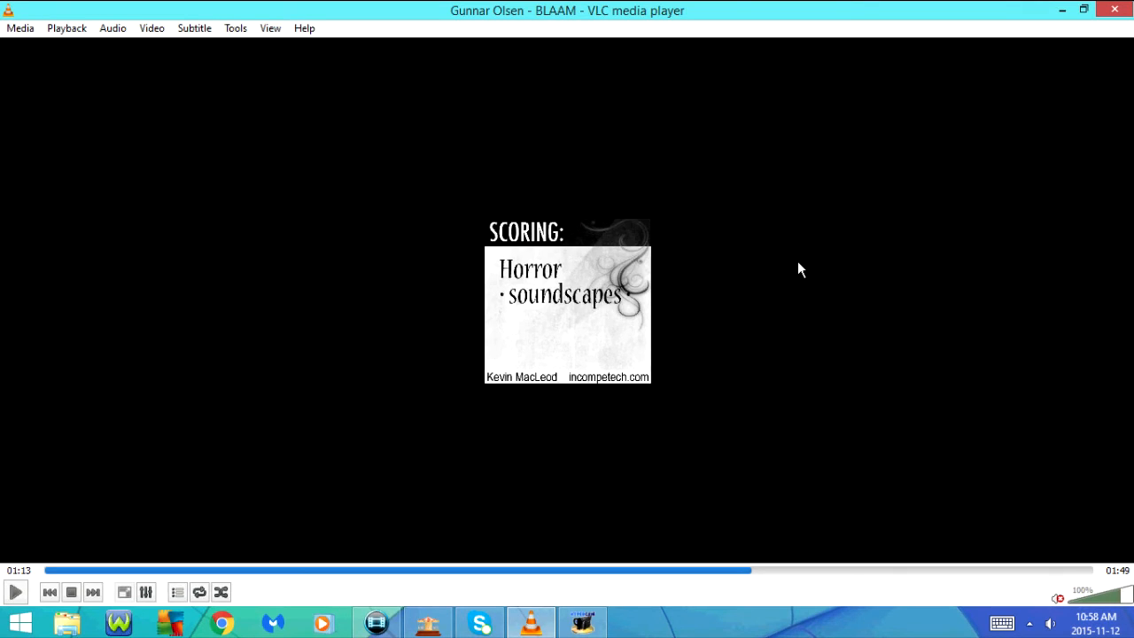
{"action": "left_click", "coordinate": [234, 29]}
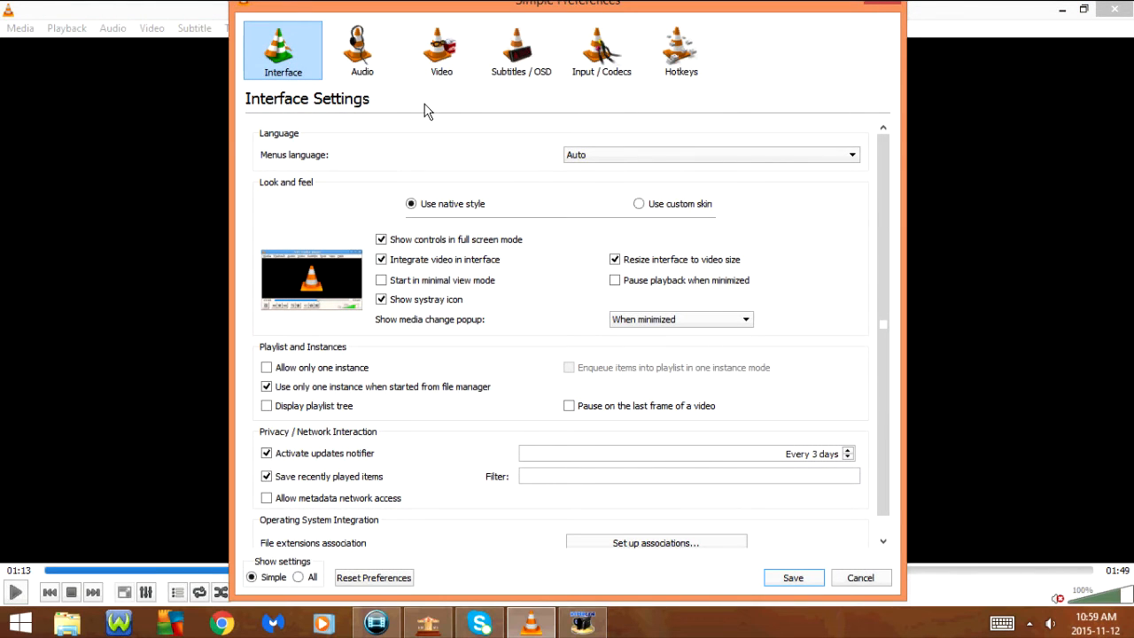
Step through Audio, Video, Subtitles/OSD, Input/Codecs and Hotkeys preferences, then cancel without saving
{"action": "left_click", "coordinate": [361, 50]}
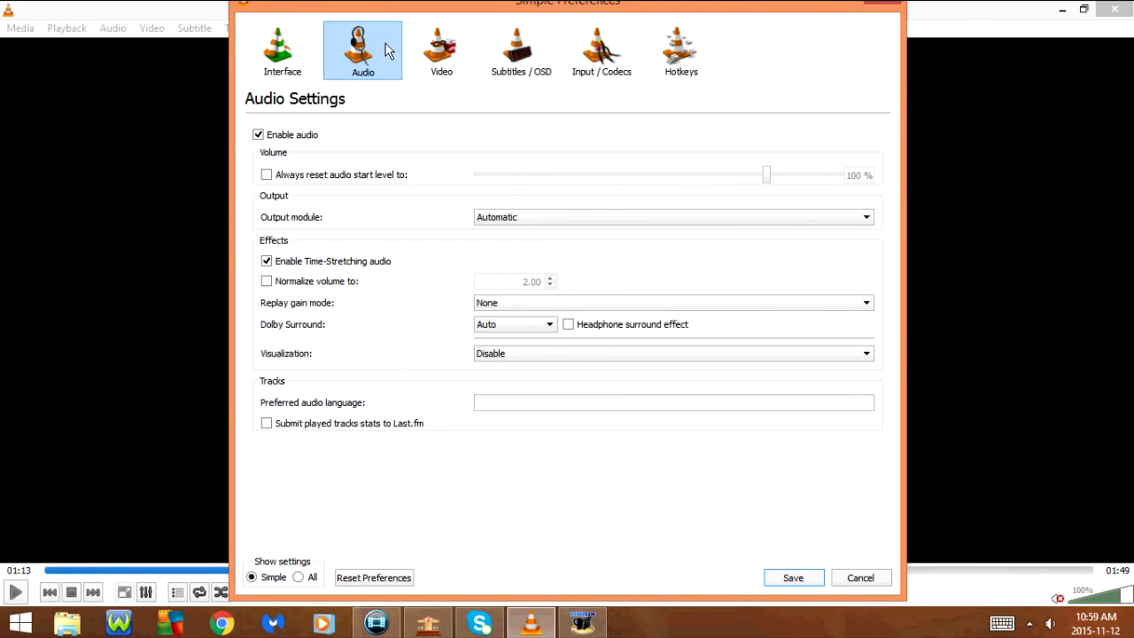
{"action": "left_click", "coordinate": [441, 49]}
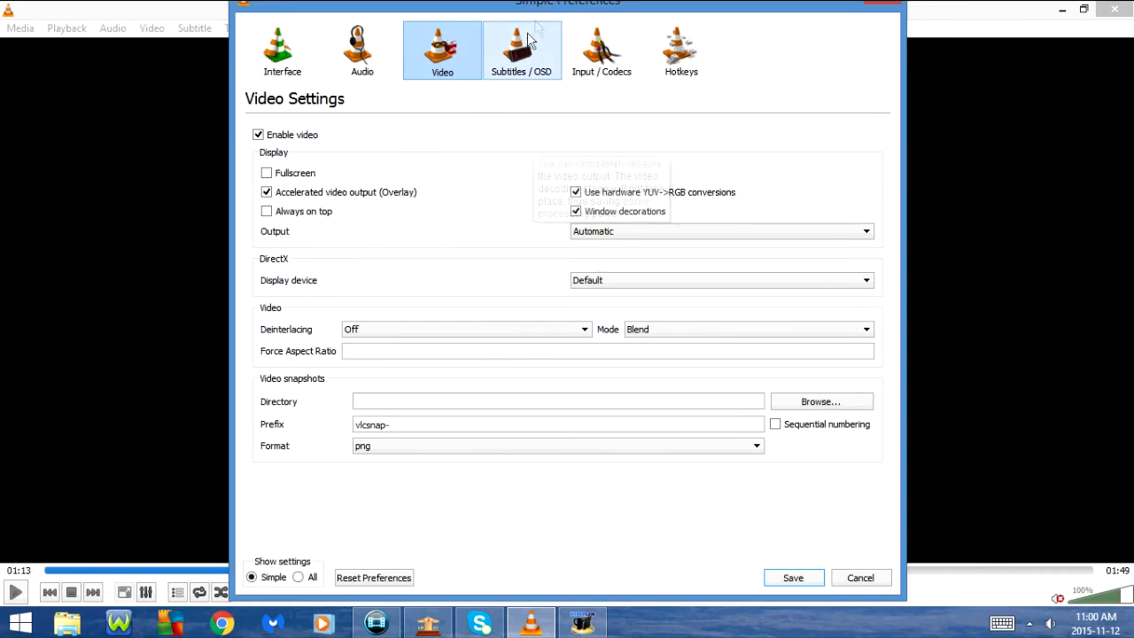
{"action": "mouse_move", "coordinate": [523, 53]}
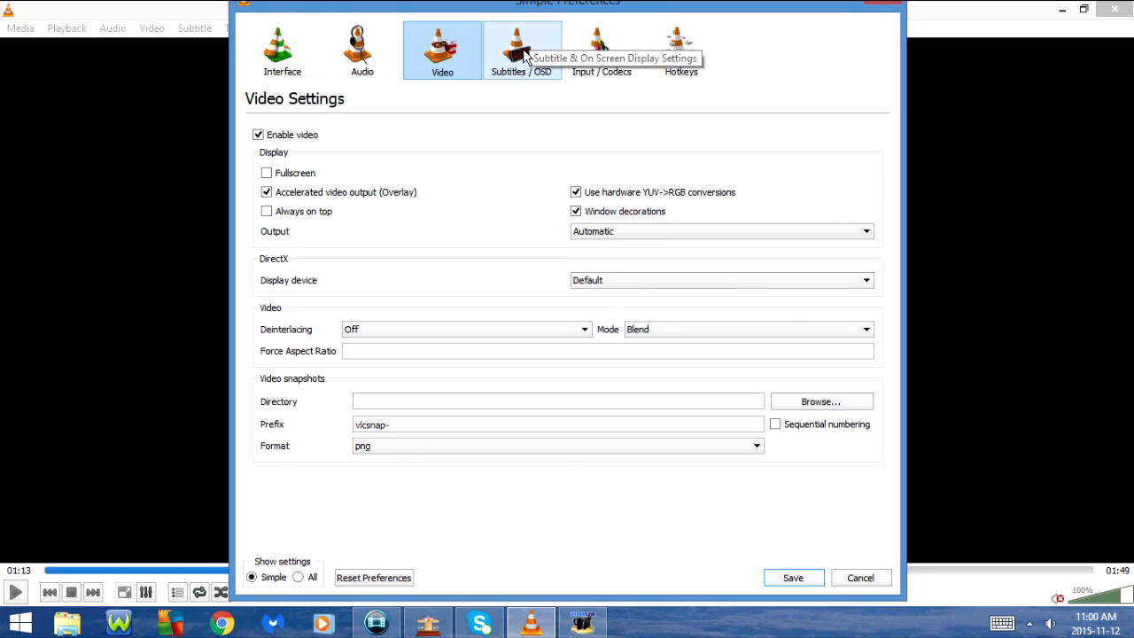
{"action": "left_click", "coordinate": [521, 49]}
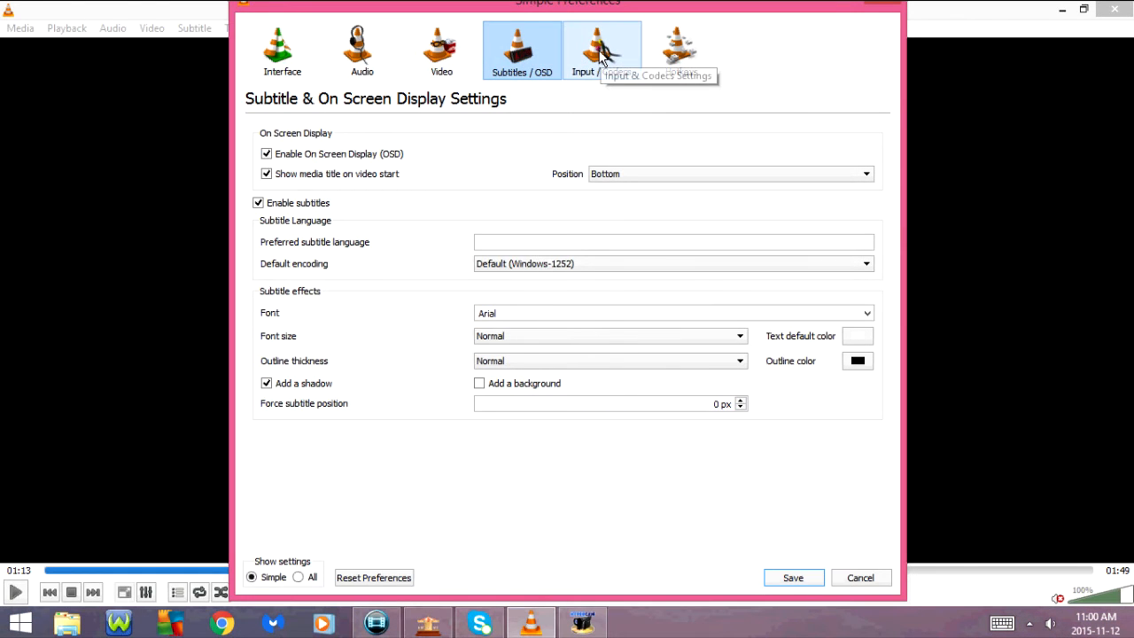
{"action": "left_click", "coordinate": [603, 49]}
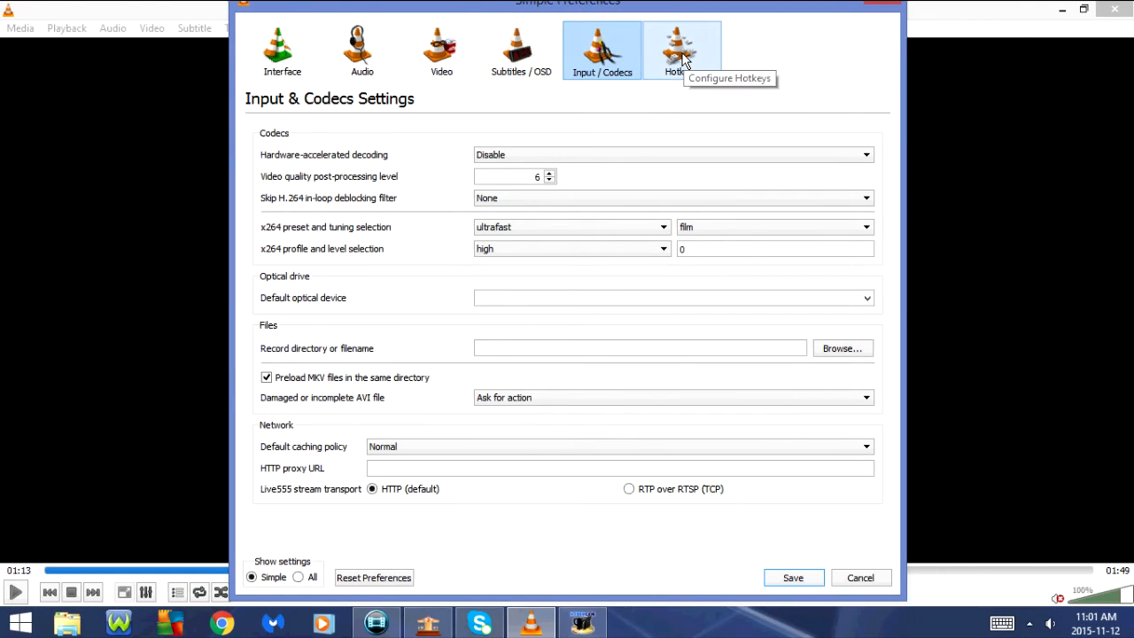
{"action": "left_click", "coordinate": [682, 50]}
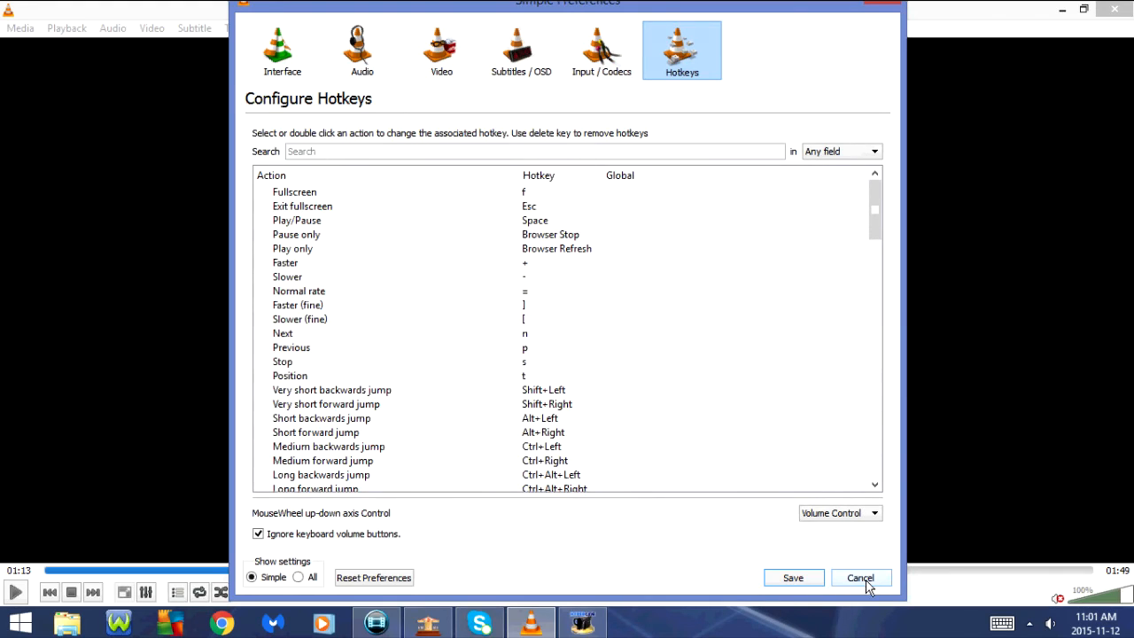
{"action": "left_click", "coordinate": [859, 578]}
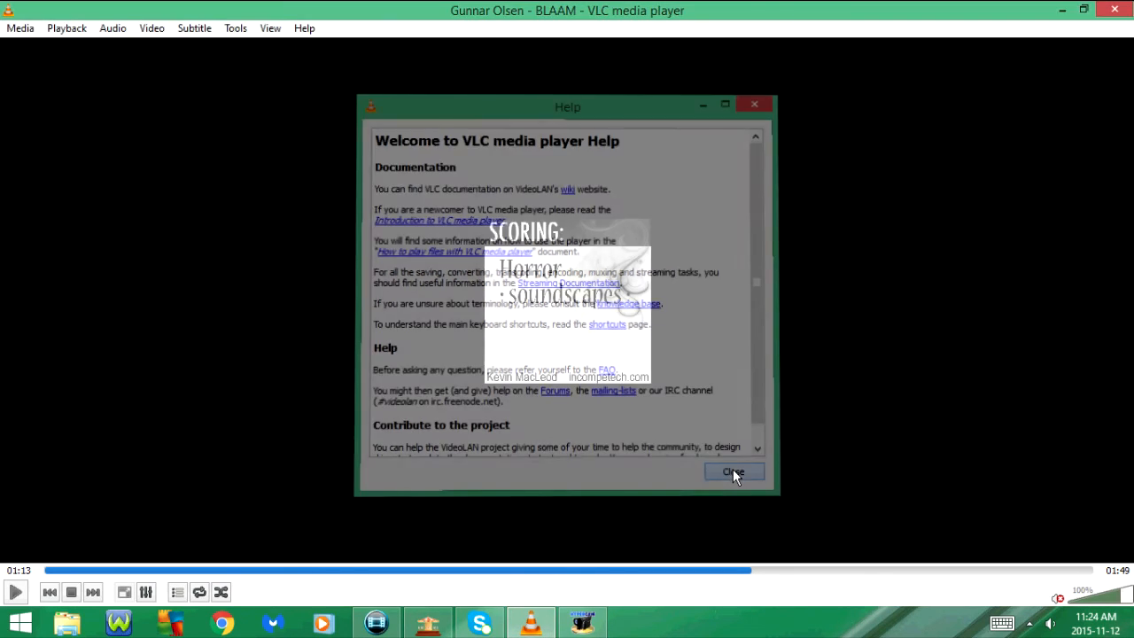
Close the Help window and the About window, leaving only the BLAAM playback window
{"action": "left_click", "coordinate": [733, 471]}
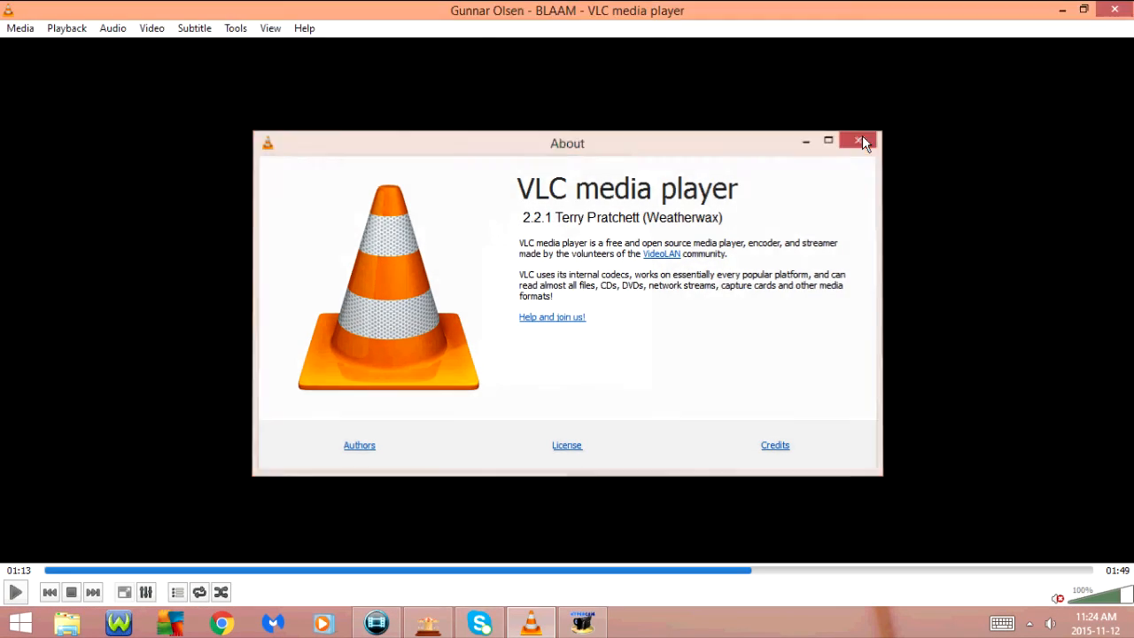
{"action": "left_click", "coordinate": [857, 142]}
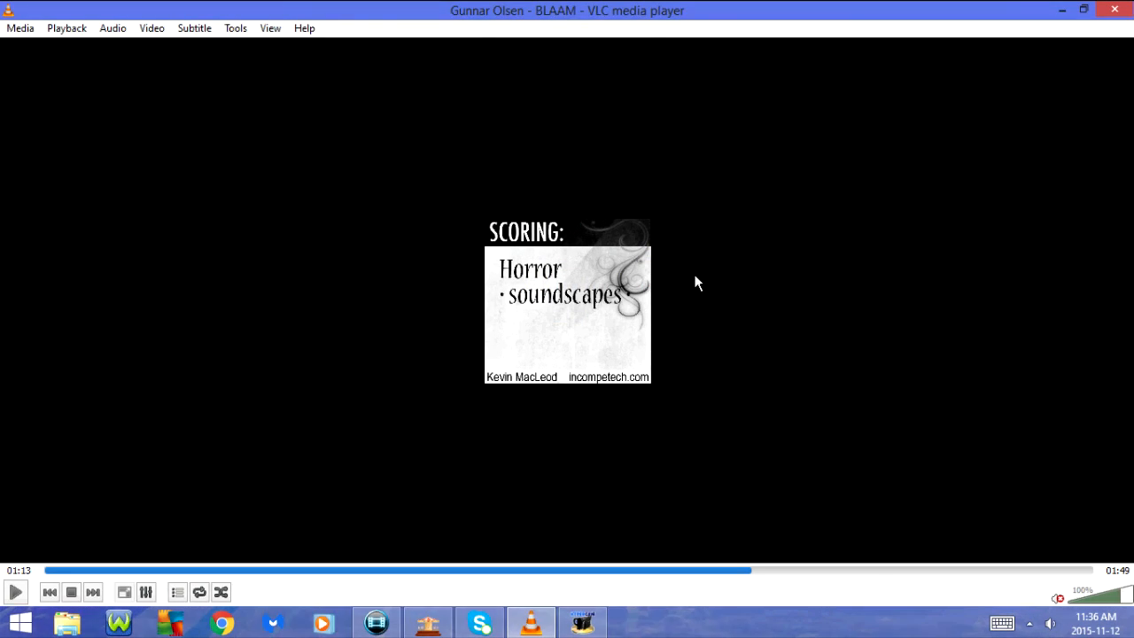